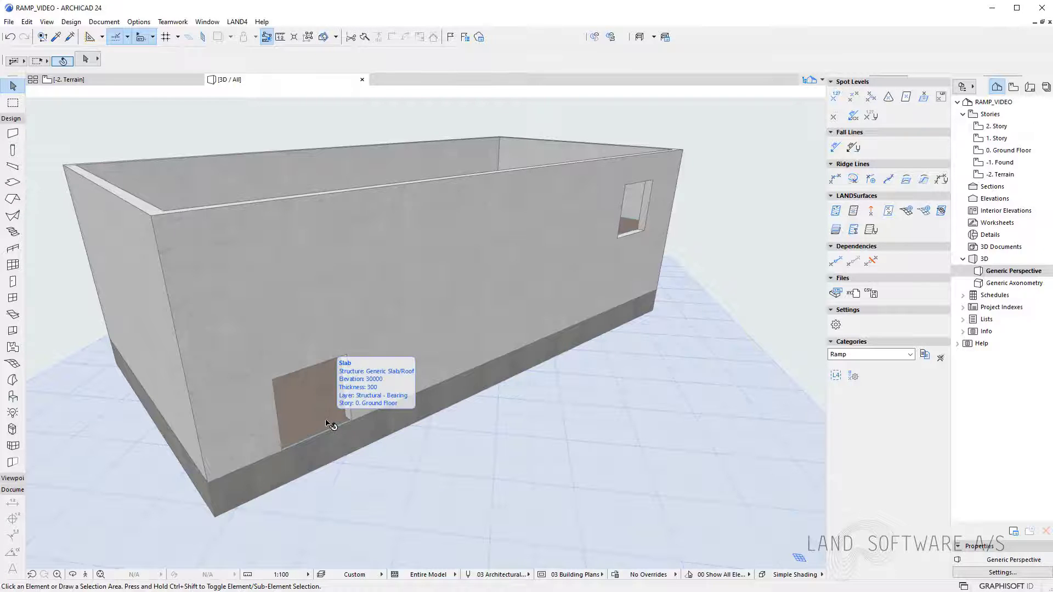
# Place a LAND4 spot level at 30000 on the ground-floor door threshold corner.
pyautogui.click(329, 423)
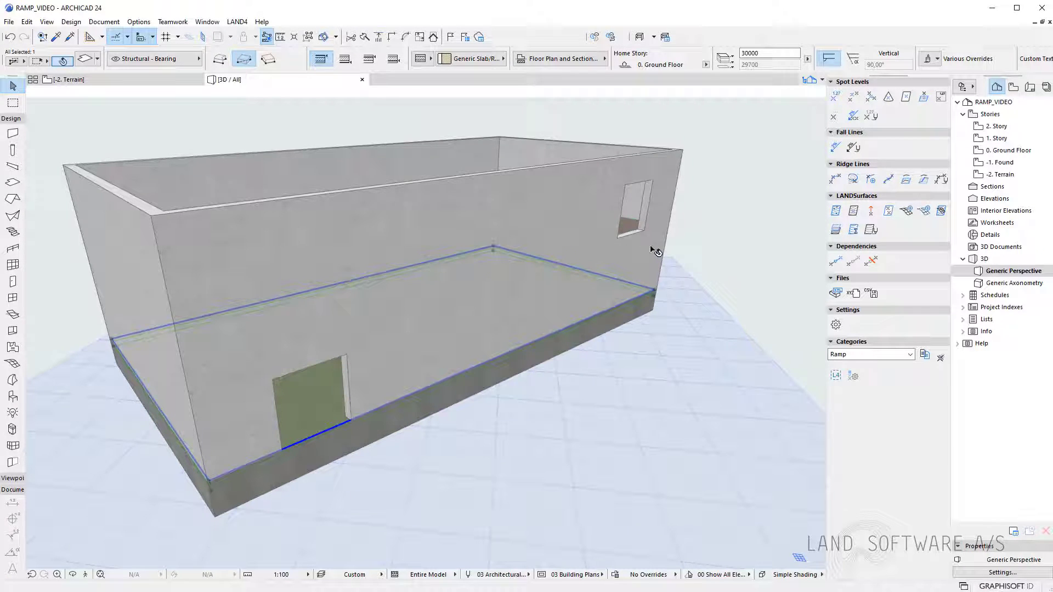
pyautogui.click(630, 228)
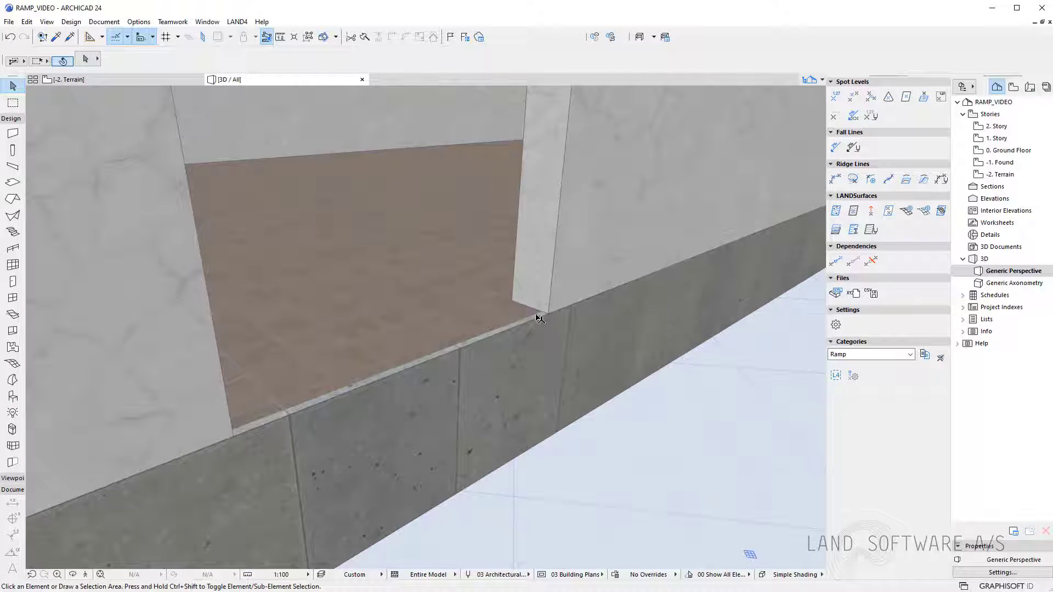
pyautogui.moveTo(816, 159)
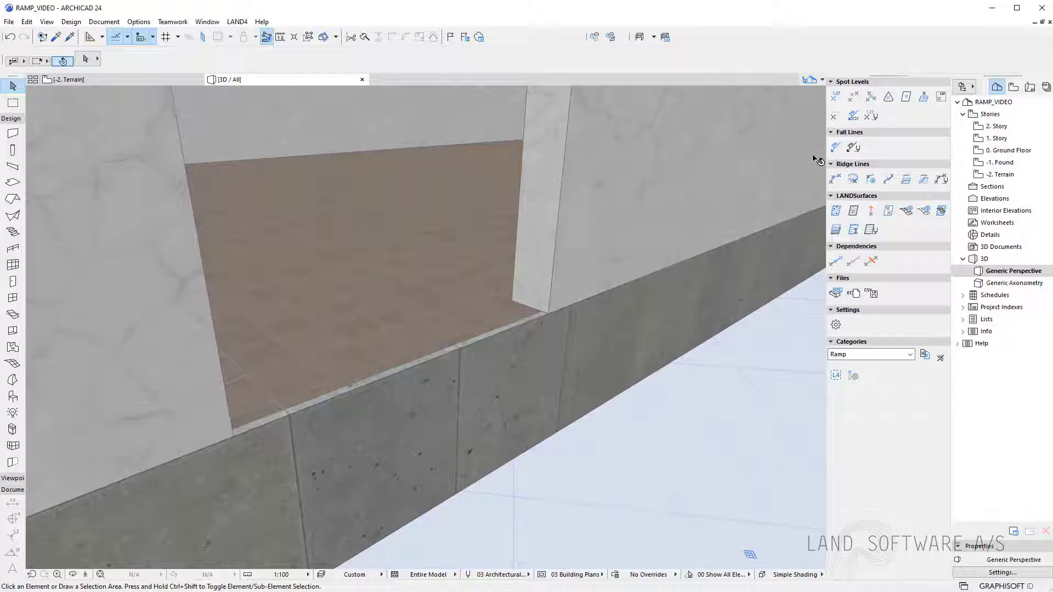
pyautogui.click(835, 96)
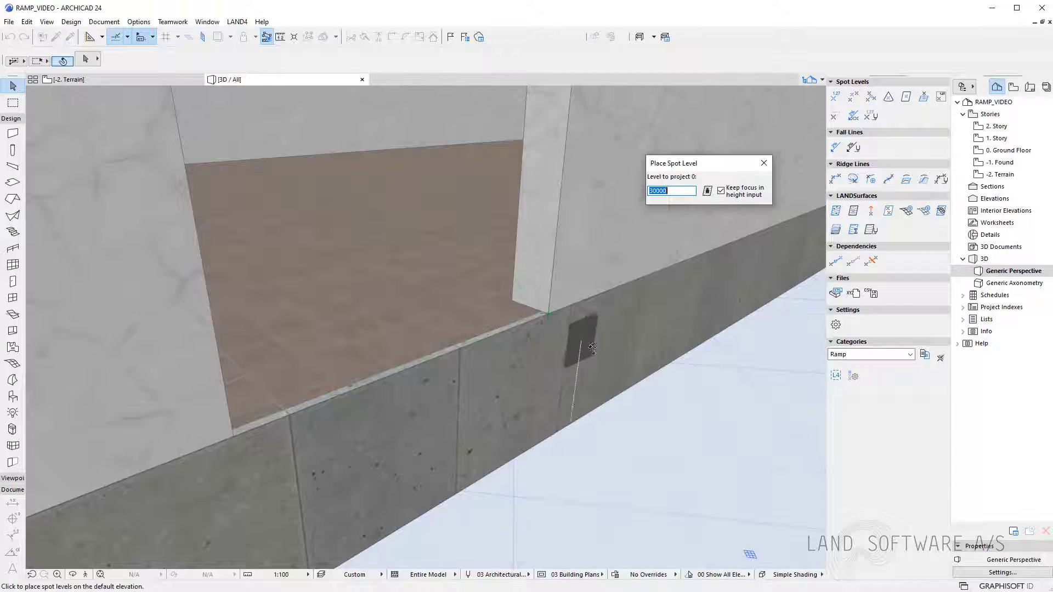
pyautogui.click(764, 163)
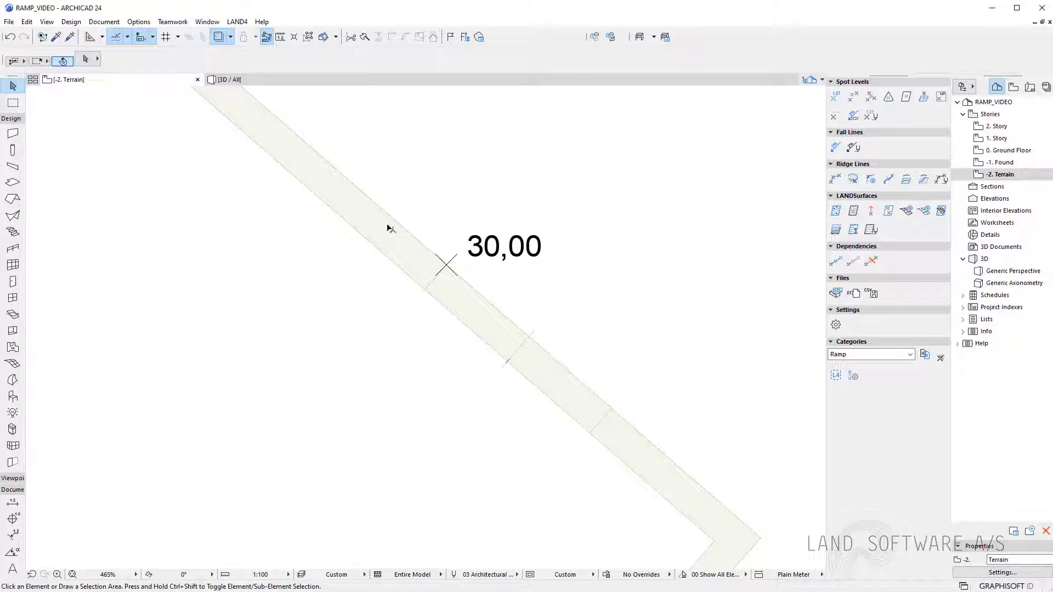
pyautogui.moveTo(460, 306)
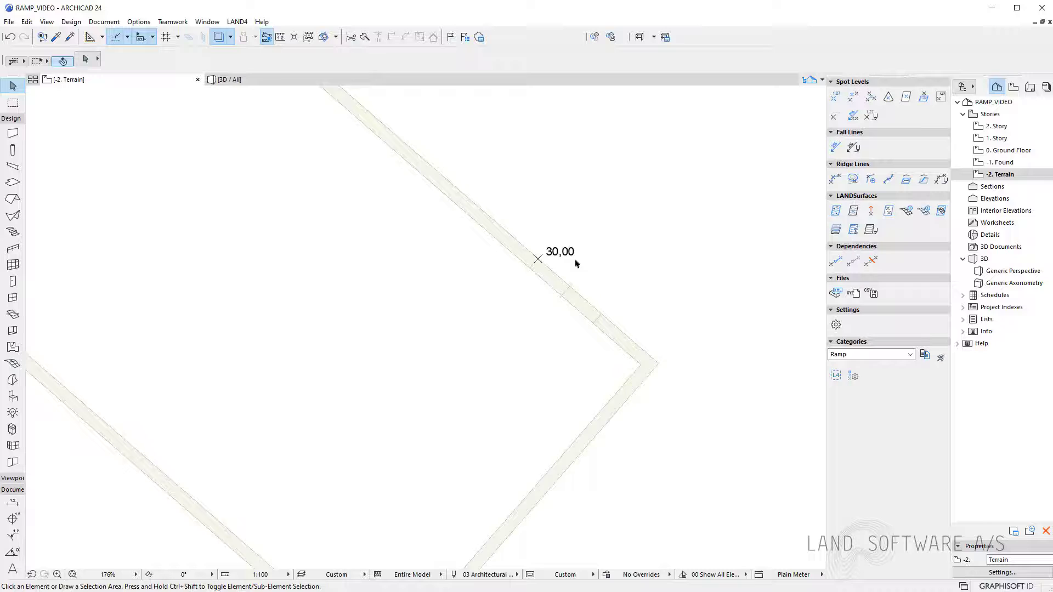
# Place a second 30,00 spot level on the wall line and check both markers in 3D.
pyautogui.scroll(-3)
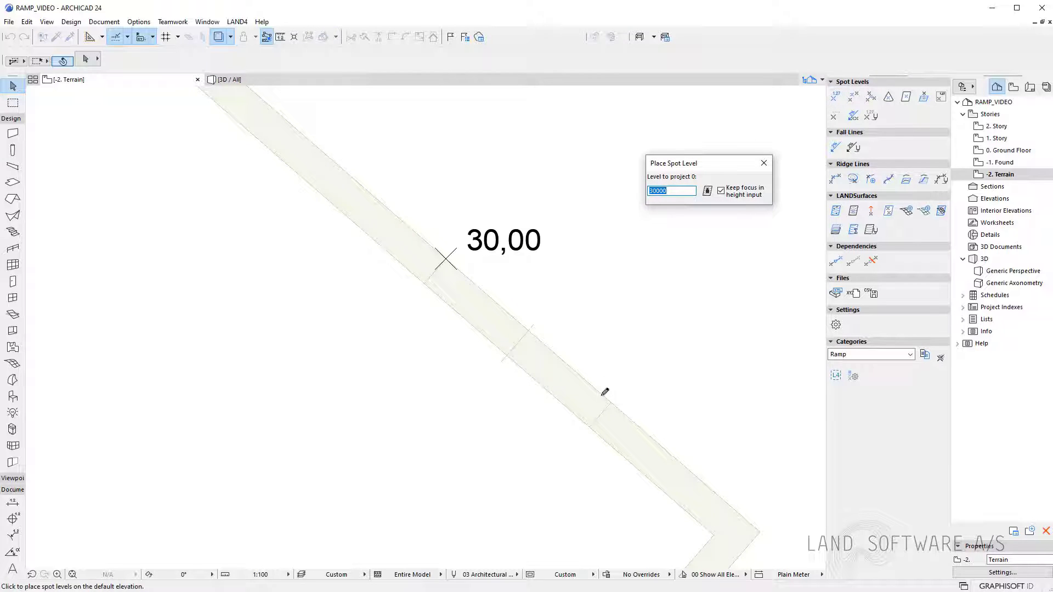
pyautogui.click(608, 400)
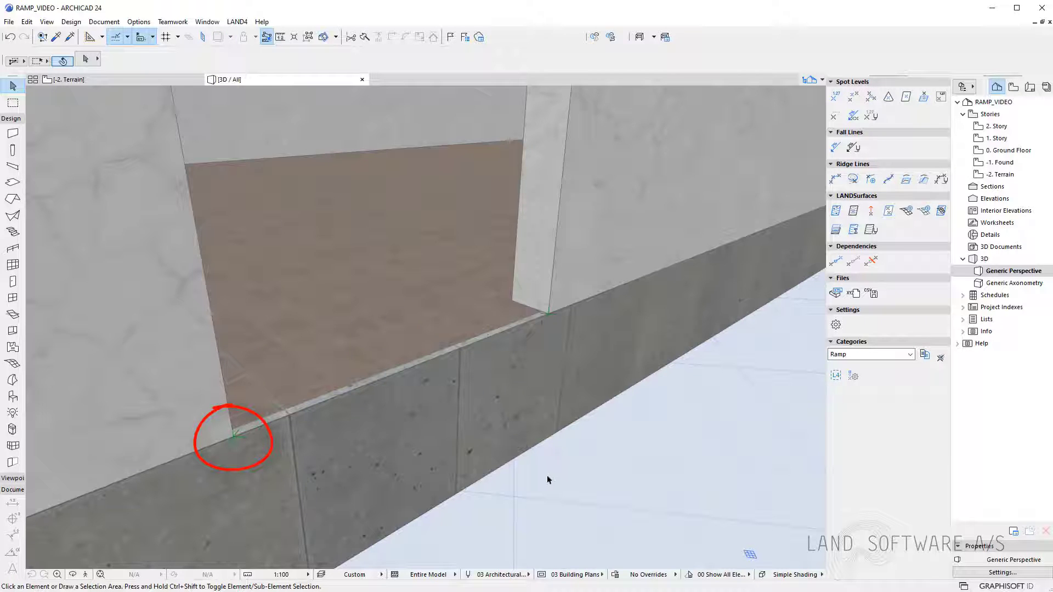
pyautogui.click(234, 440)
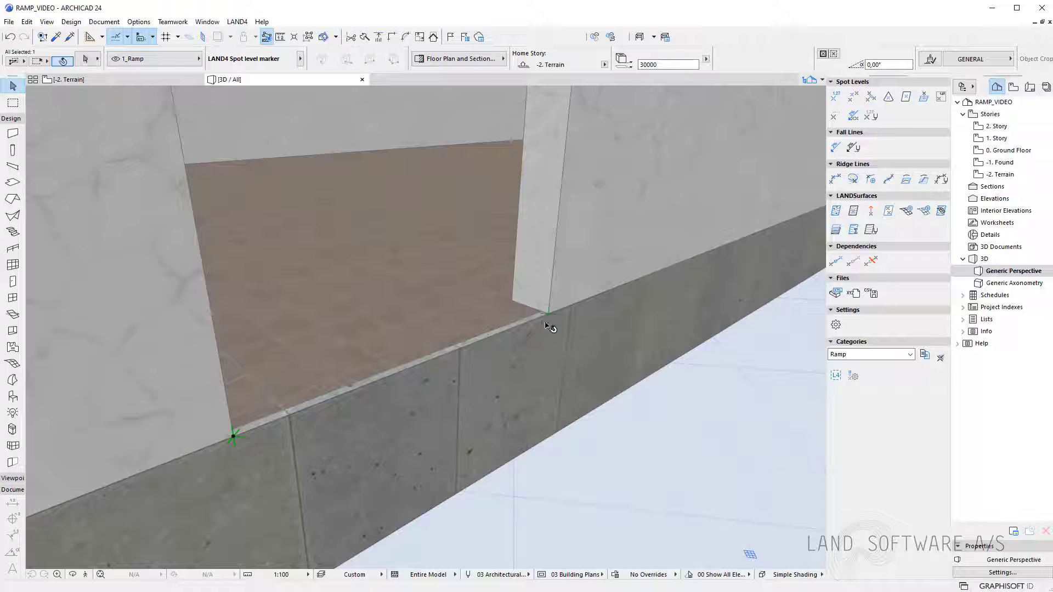
pyautogui.click(549, 313)
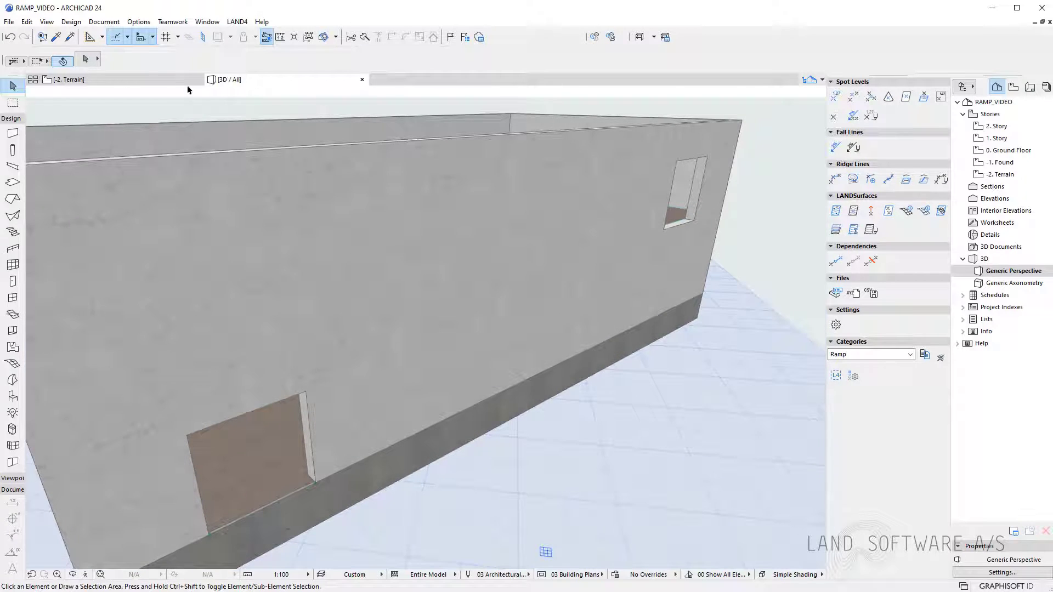
# Set 1. Story as trace reference and place two 33000 spot levels at the upper entrance.
pyautogui.click(67, 79)
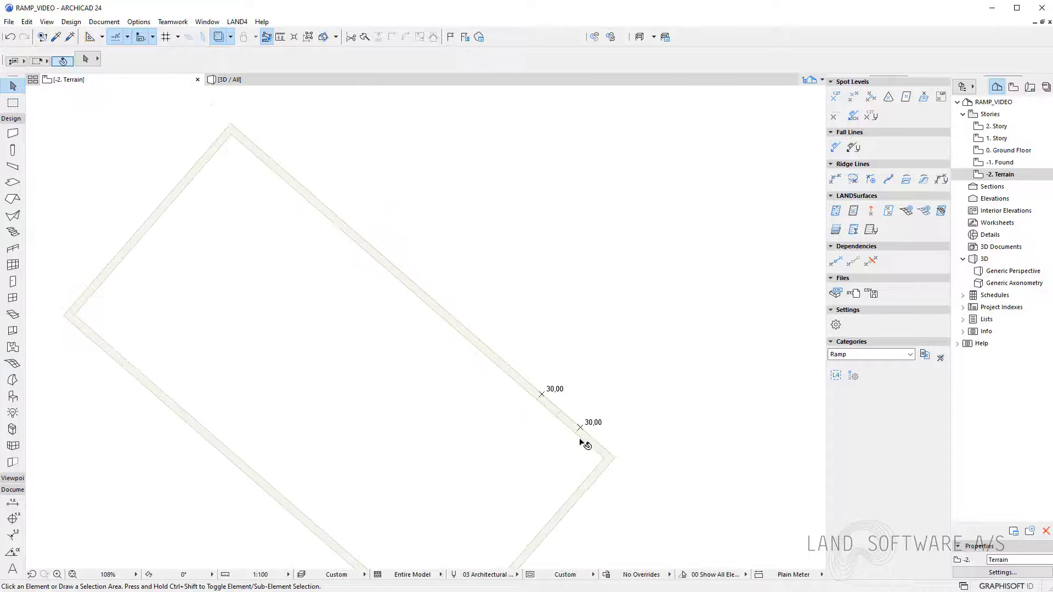
pyautogui.click(217, 38)
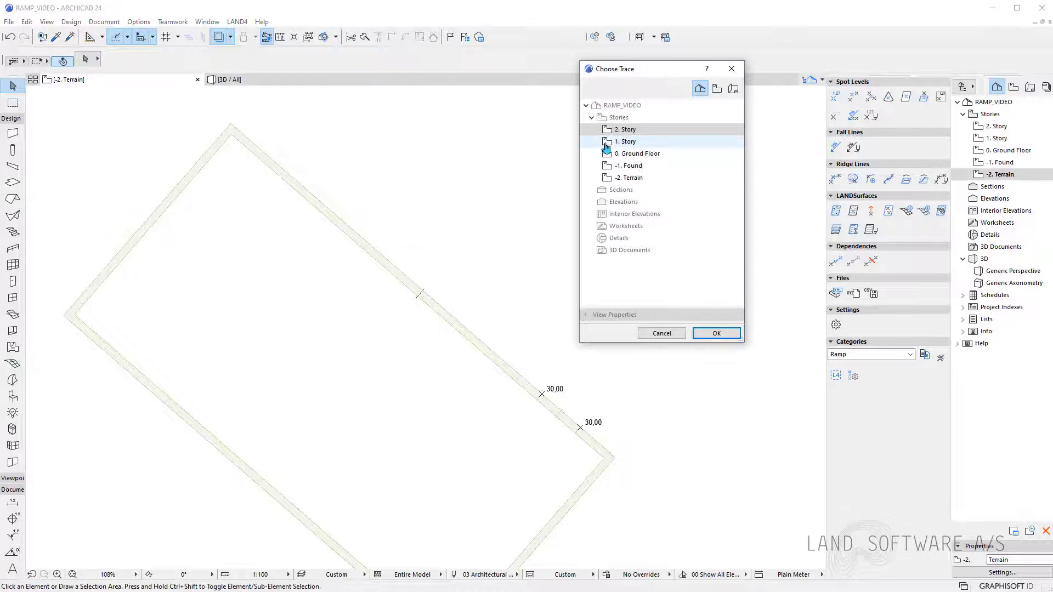
pyautogui.click(715, 333)
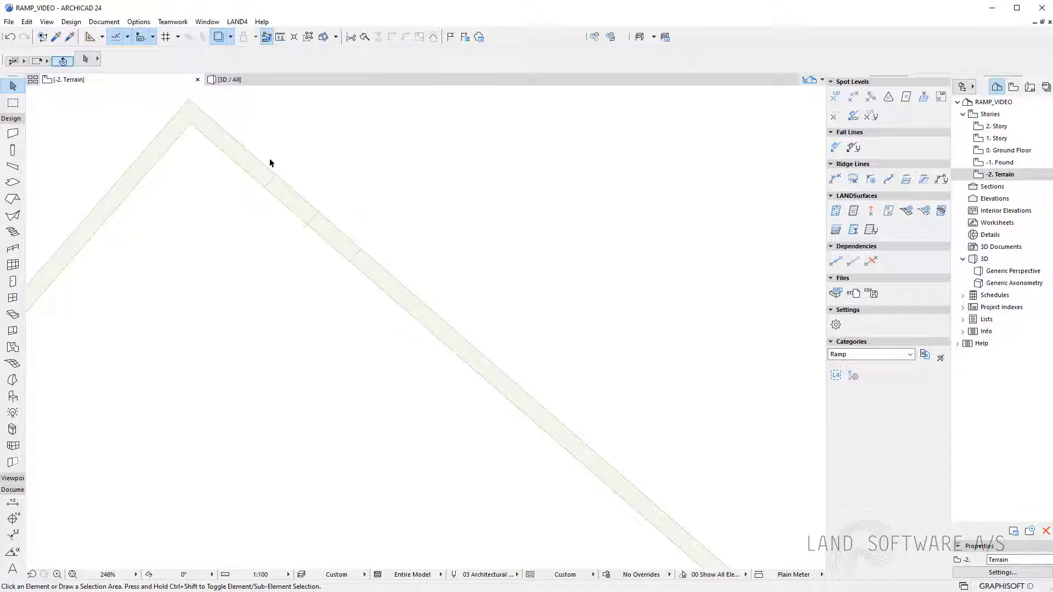
pyautogui.click(833, 97)
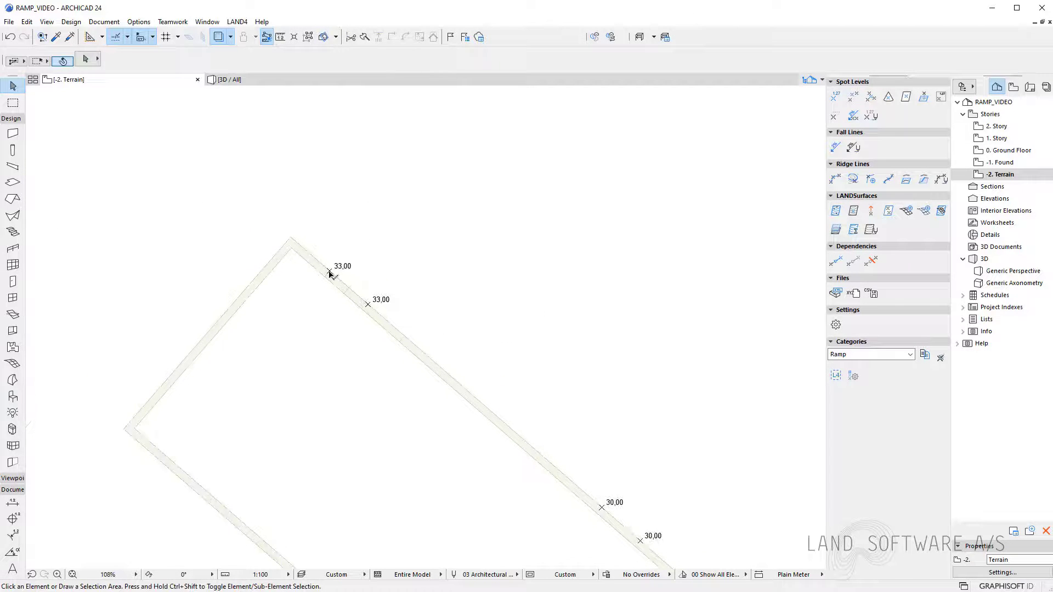
pyautogui.scroll(-3)
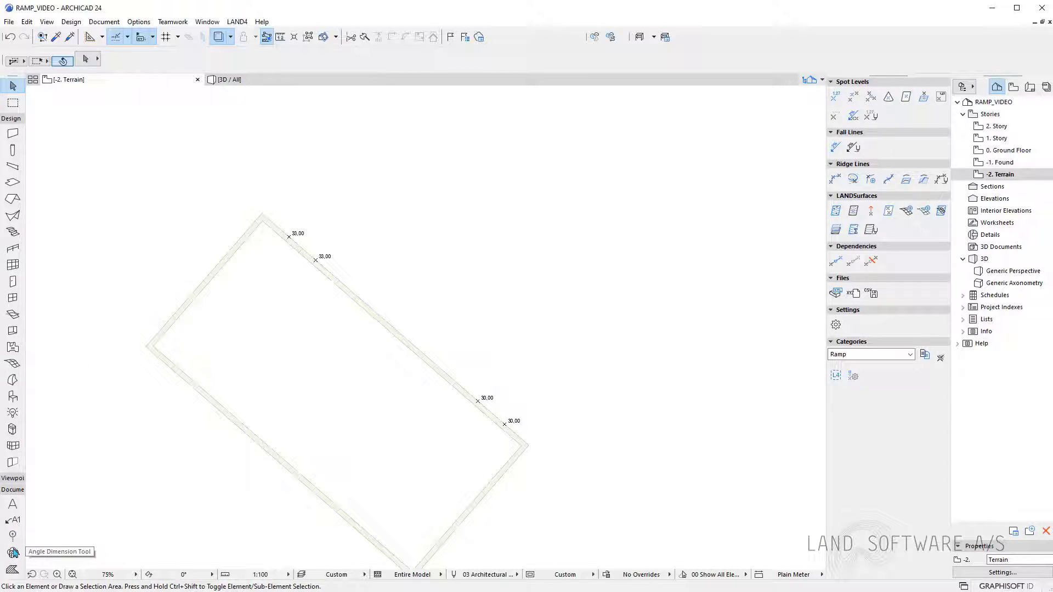
# Draw a spline from the 33,00 markers looping down to the 30,00 markers and trace it as a polyline.
pyautogui.click(11, 570)
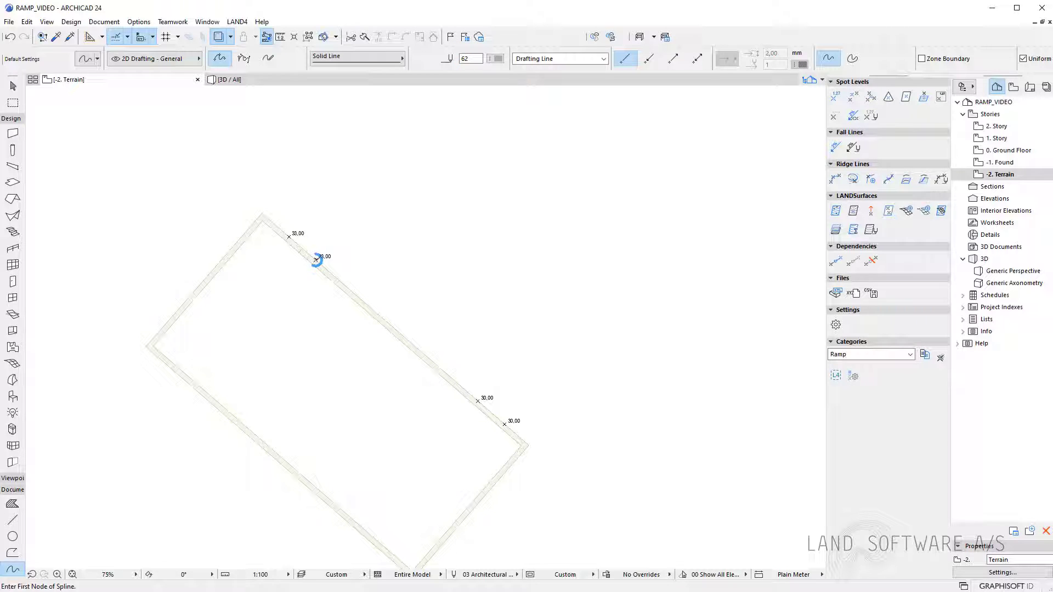
pyautogui.click(316, 261)
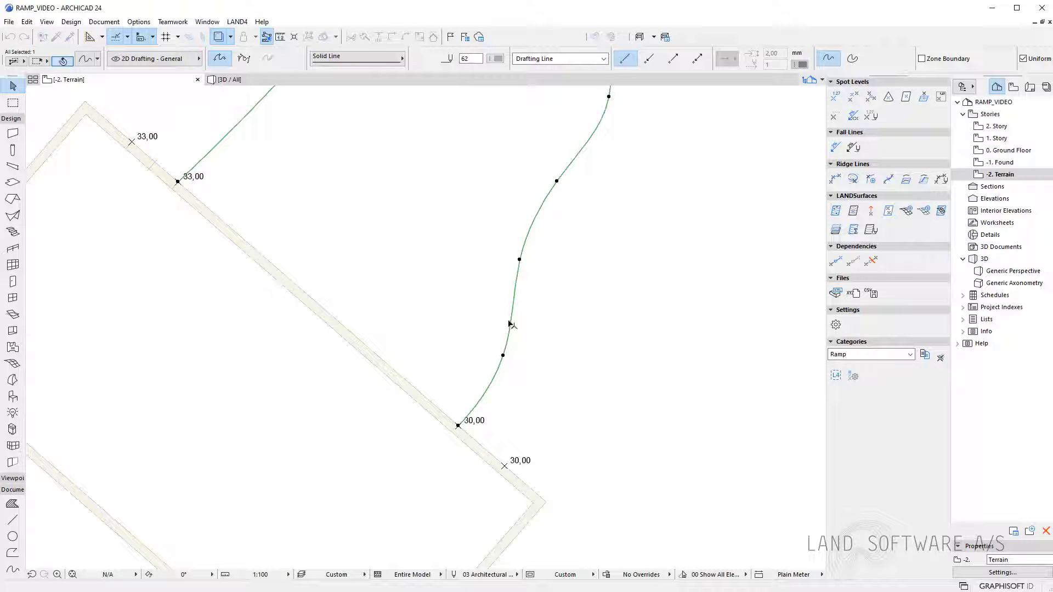
pyautogui.click(519, 259)
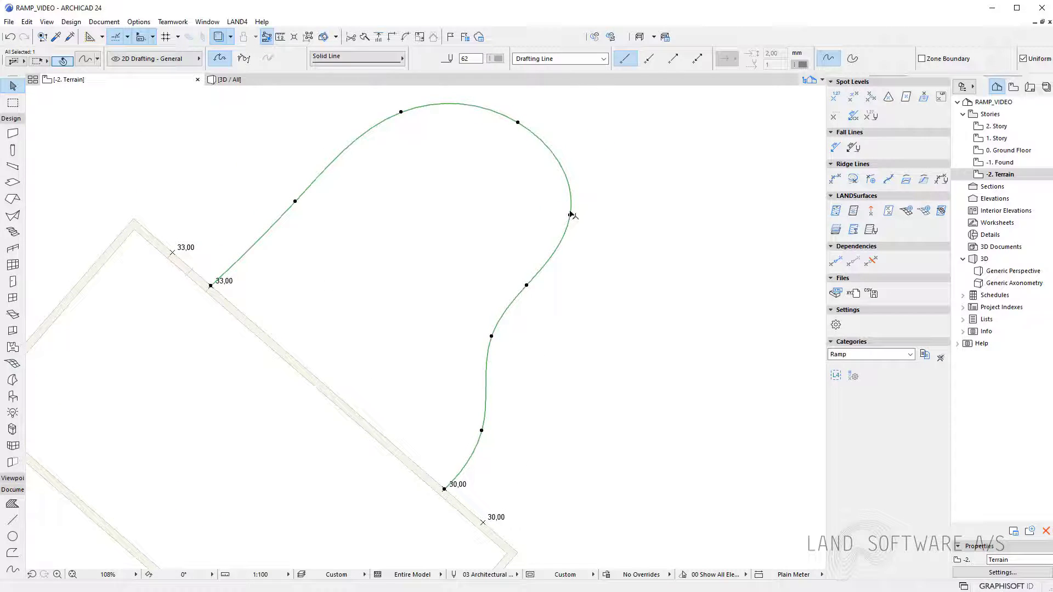
pyautogui.click(630, 402)
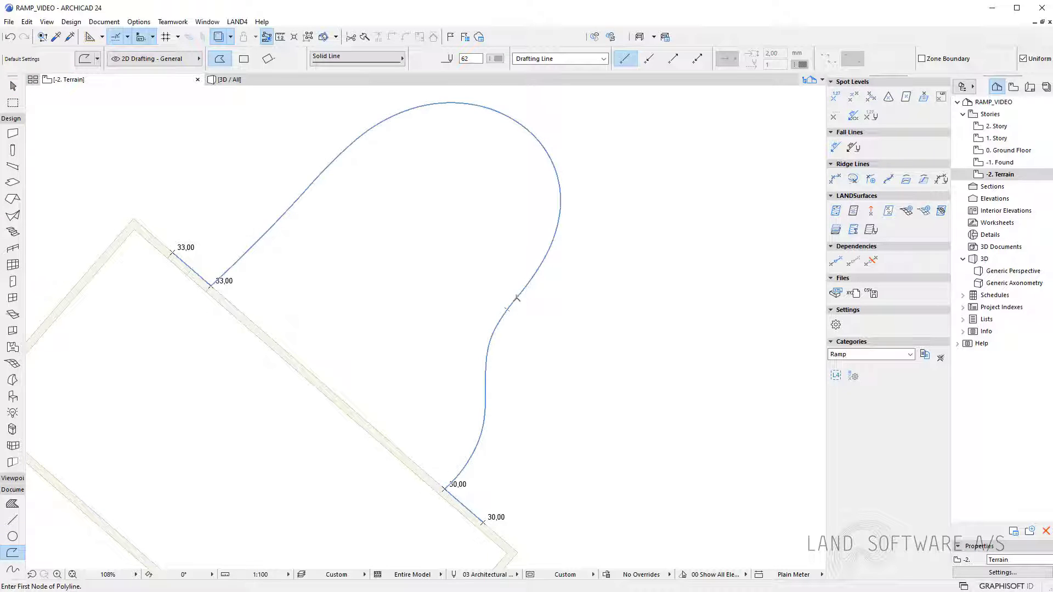
pyautogui.click(517, 298)
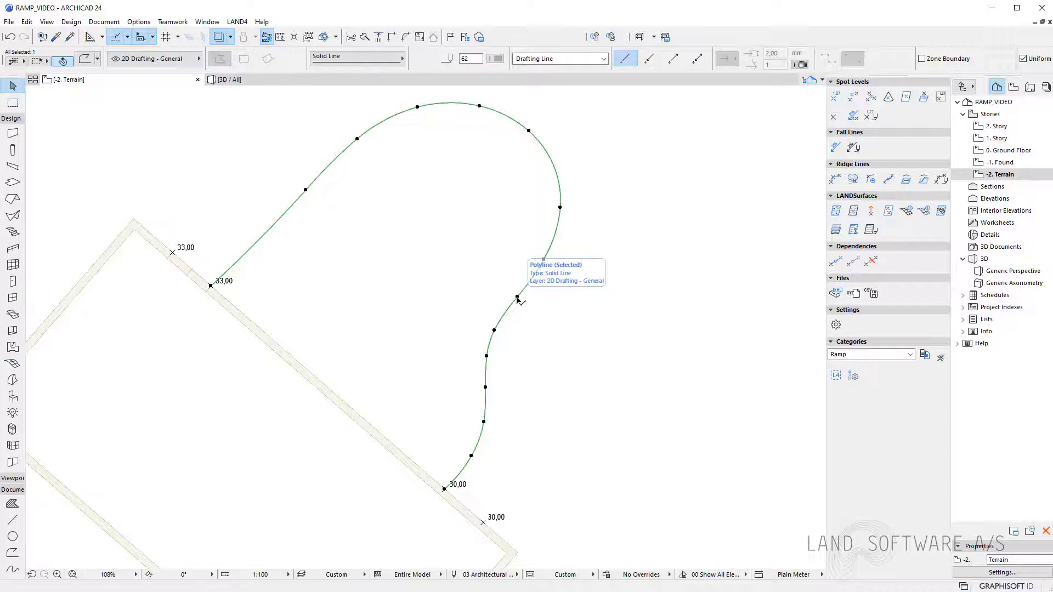
pyautogui.moveTo(531, 289)
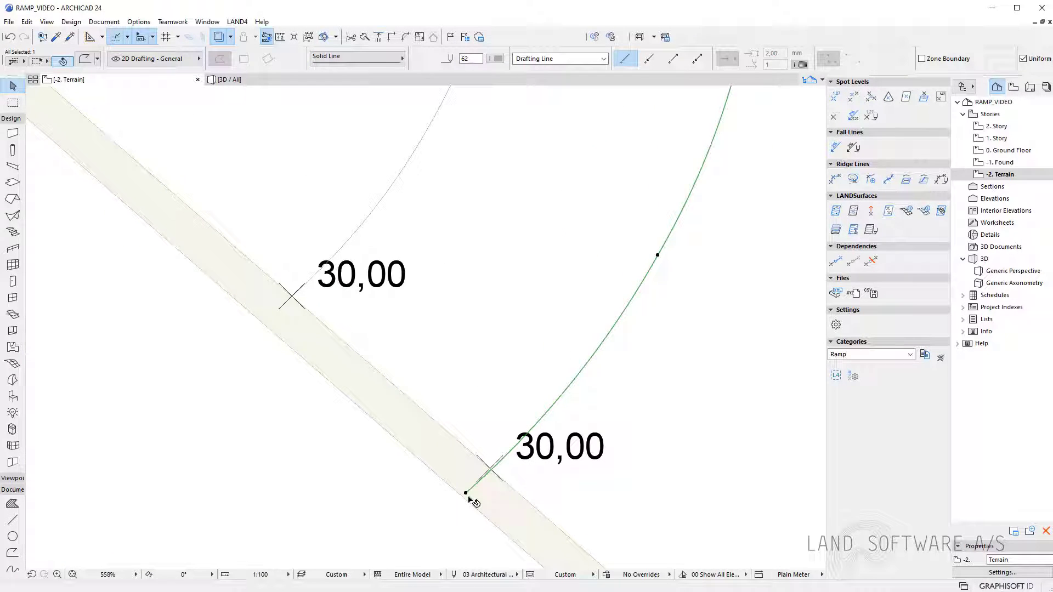
# Draw the outer polyline edge and add a 30000 spot level at its ground-floor end.
pyautogui.click(465, 494)
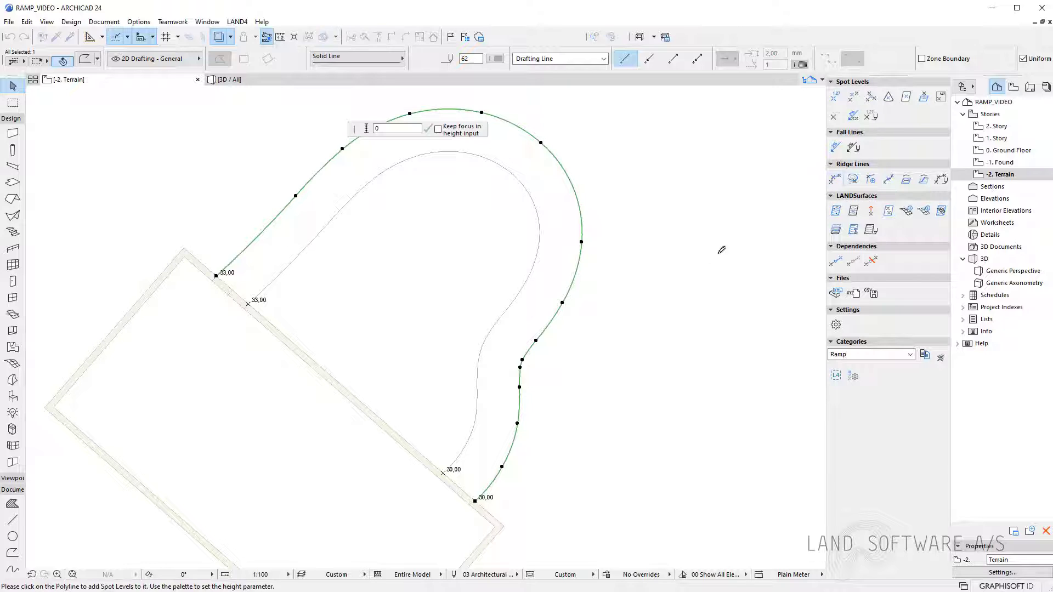
pyautogui.write('30000')
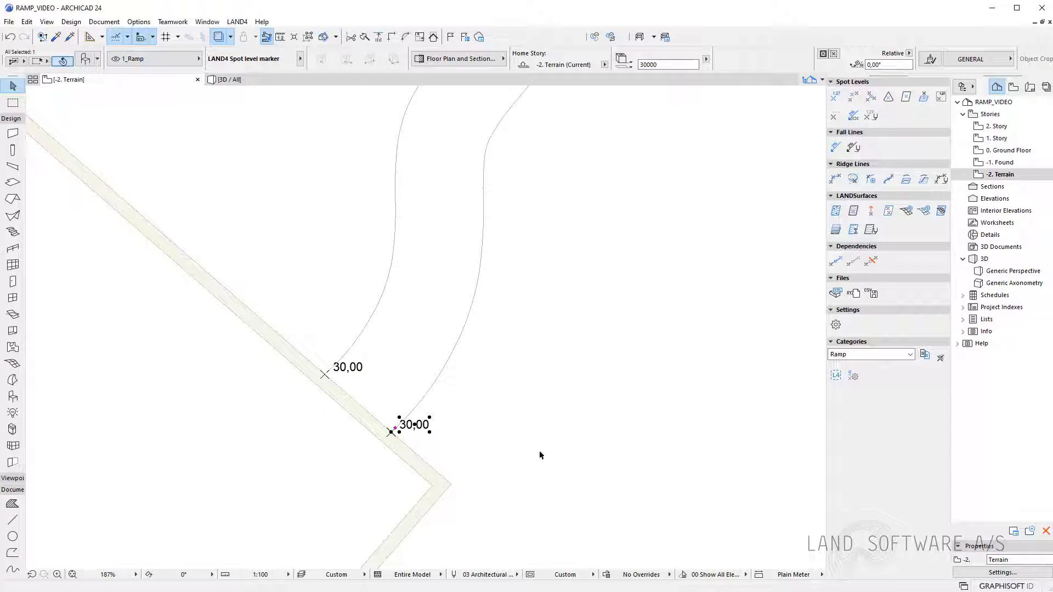
# Draw three crossing guide lines and place a 29,83 spot level at the lower right intersection.
pyautogui.click(479, 487)
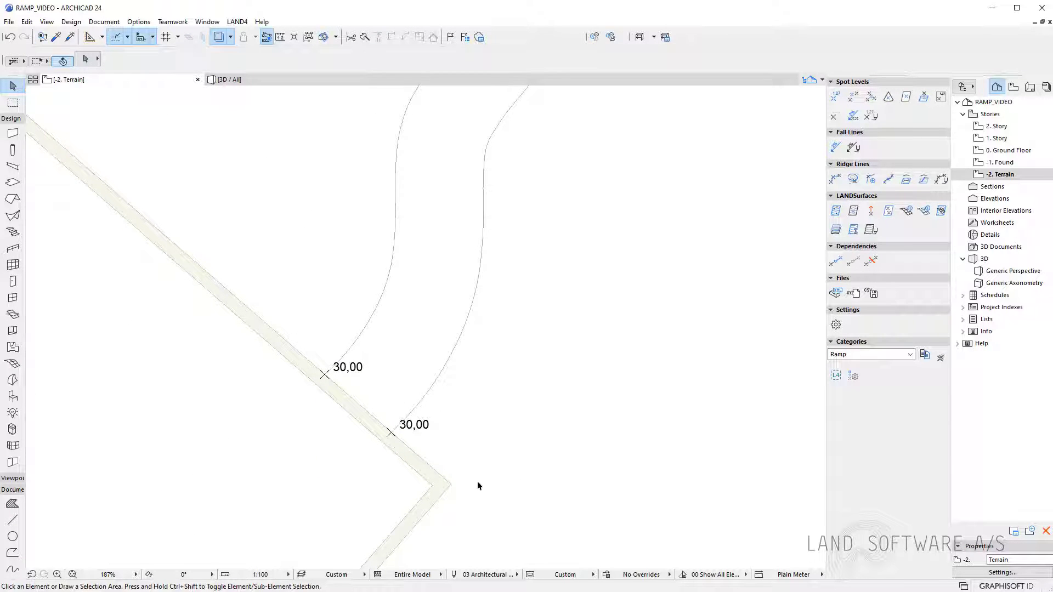
pyautogui.click(12, 518)
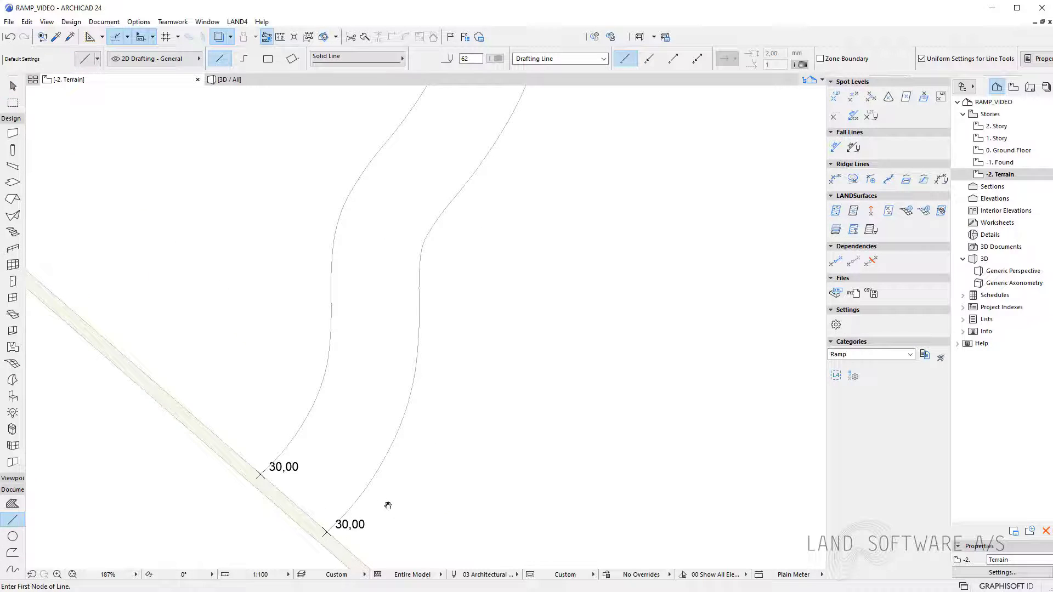
pyautogui.click(316, 316)
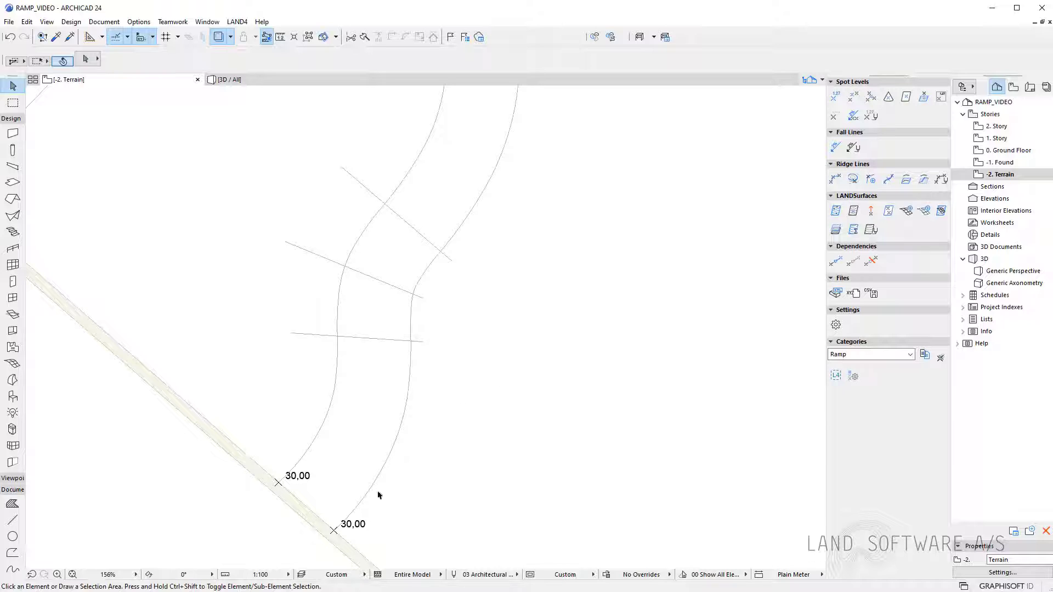
pyautogui.click(352, 524)
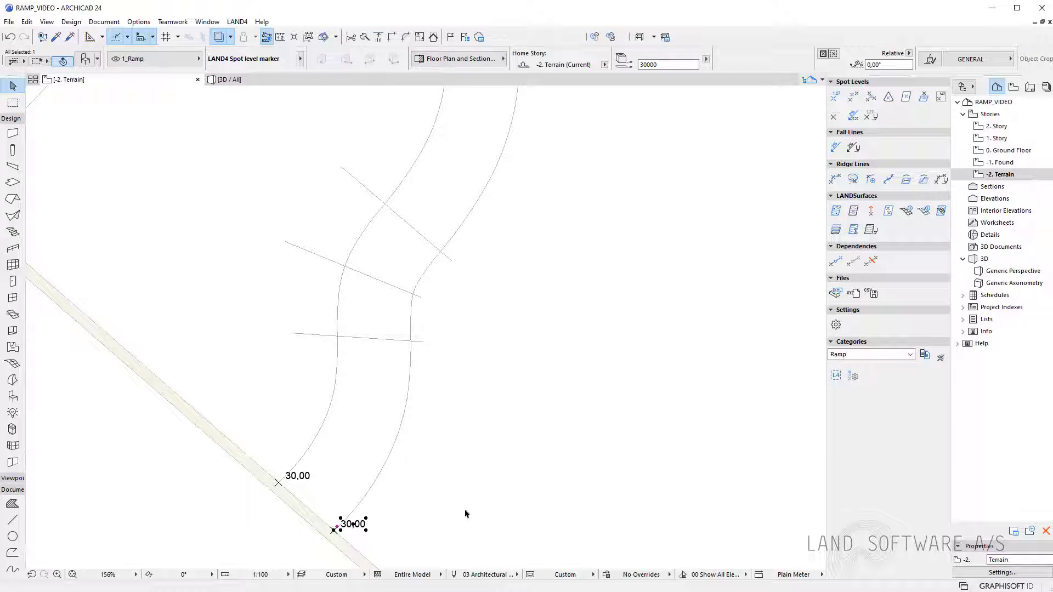
pyautogui.click(887, 97)
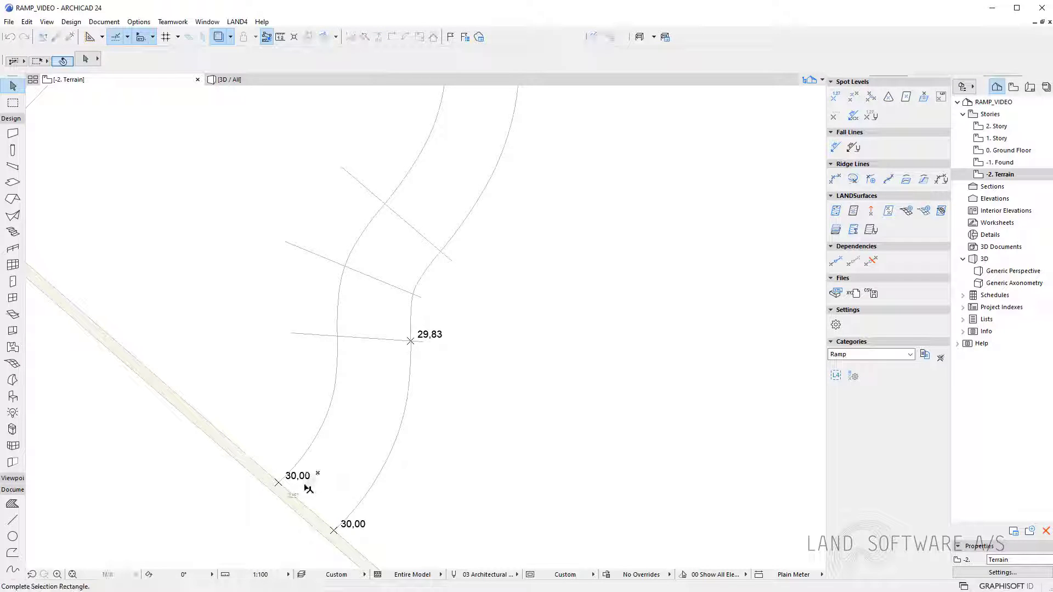
# Place spot levels 29,87, 29,90, 29,97, 29,99 and 30,11 at the guide-line crossings using a -5 fall.
pyautogui.click(280, 482)
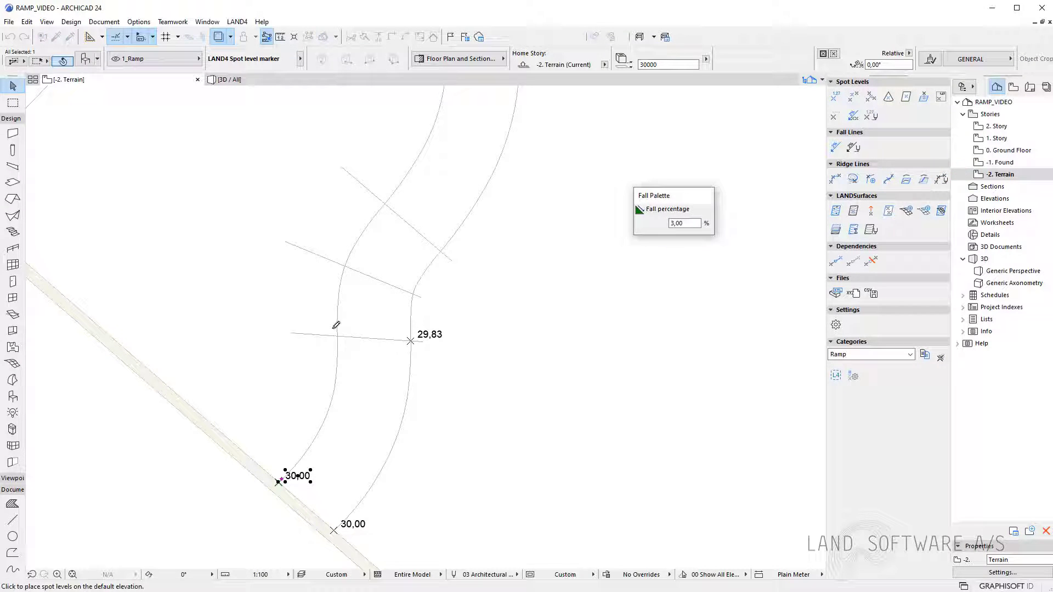
pyautogui.click(336, 335)
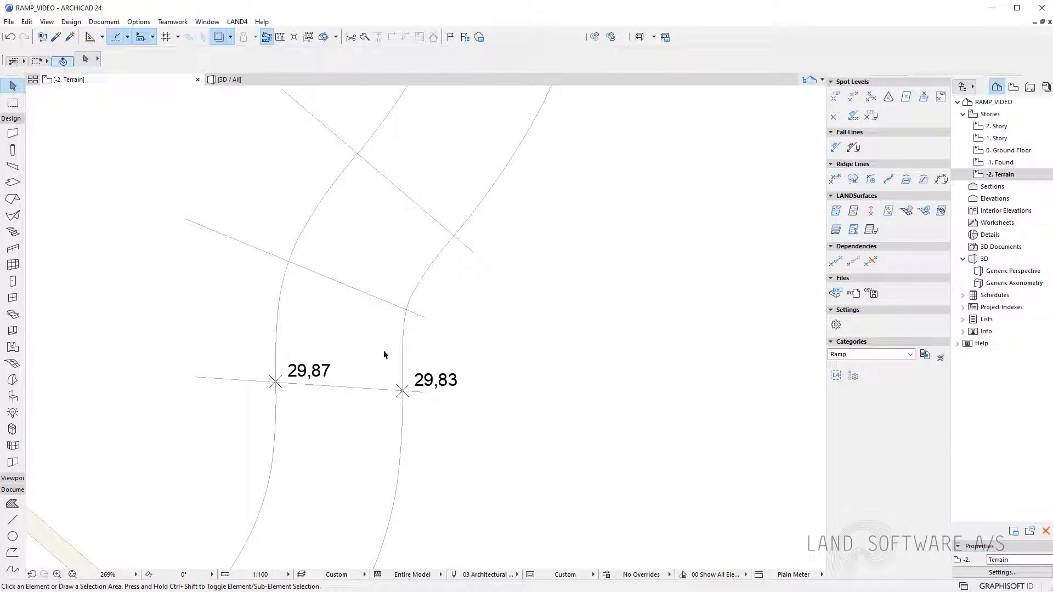
pyautogui.click(403, 390)
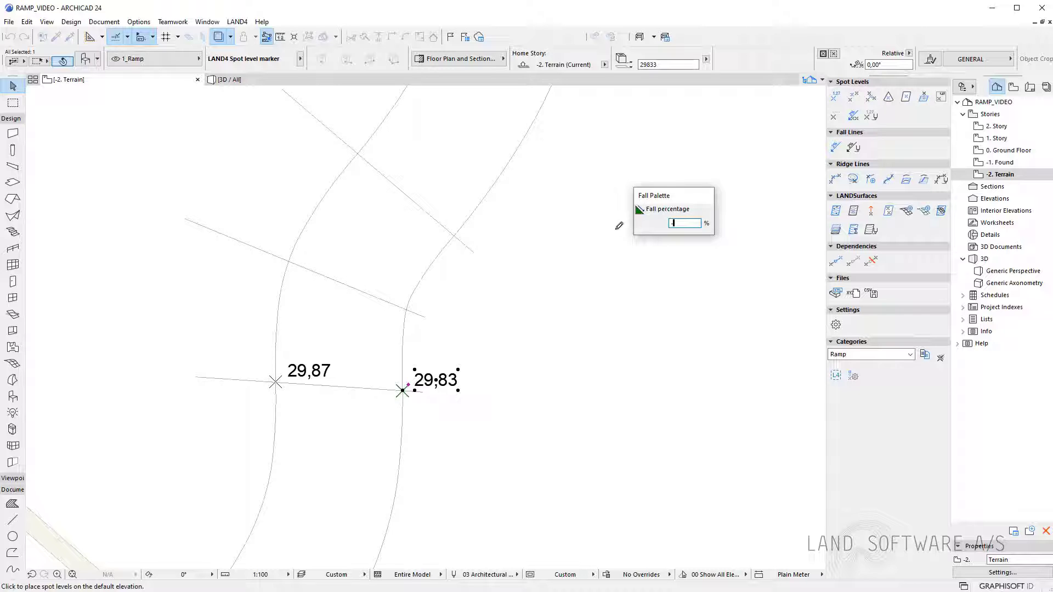
pyautogui.write('-5')
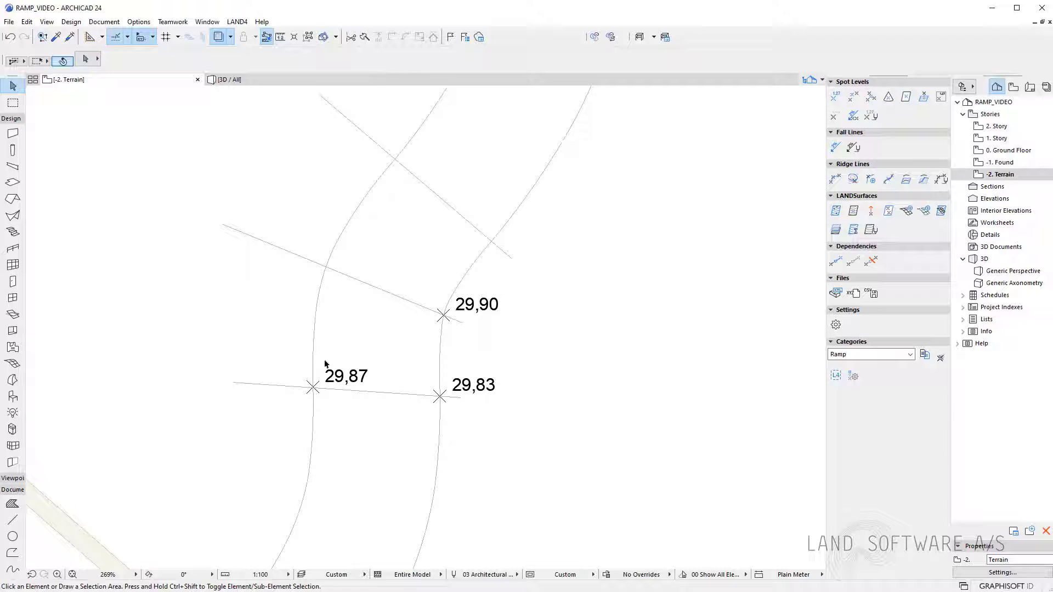
pyautogui.click(315, 386)
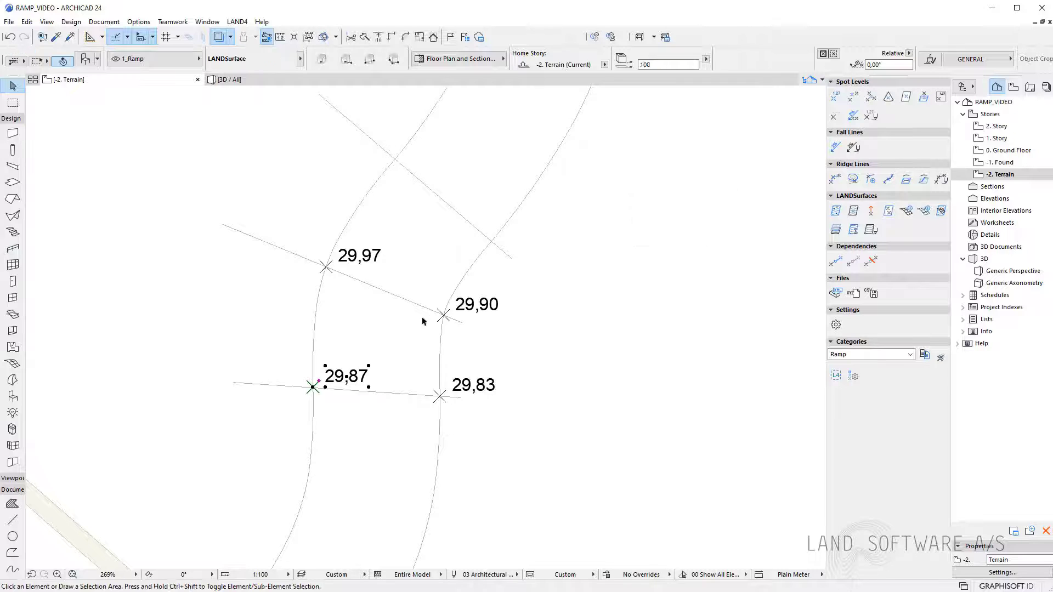
pyautogui.click(443, 315)
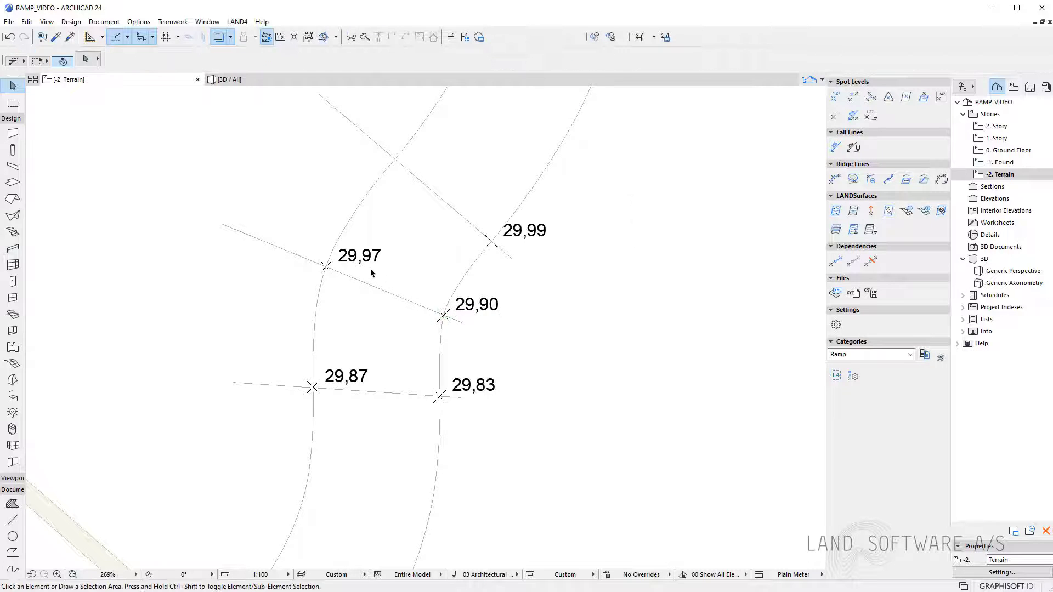
pyautogui.click(327, 267)
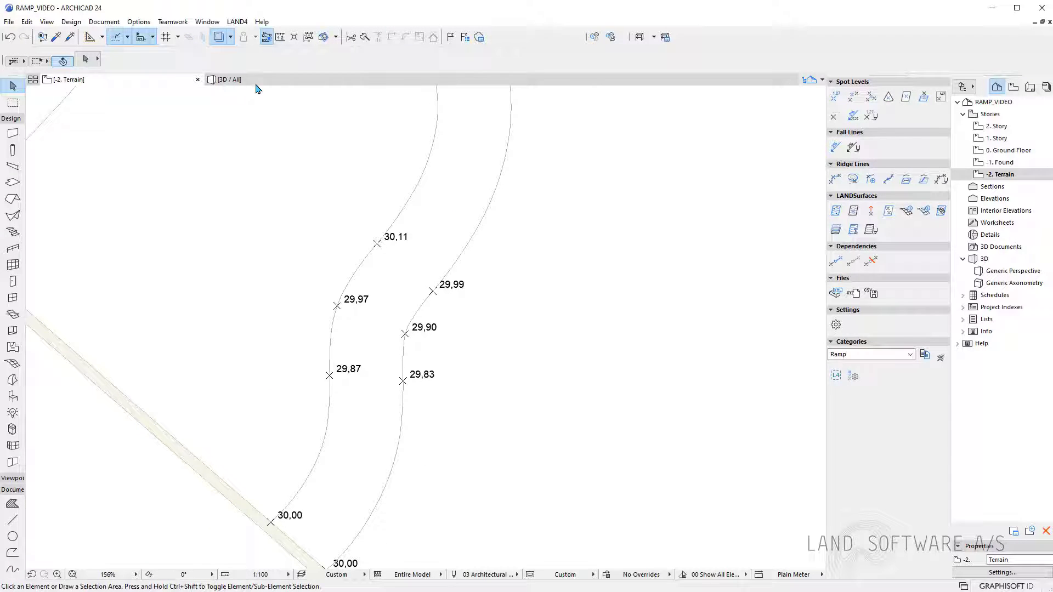
# Add each edge curve's spot levels to a LAND4 ridge line.
pyautogui.click(229, 79)
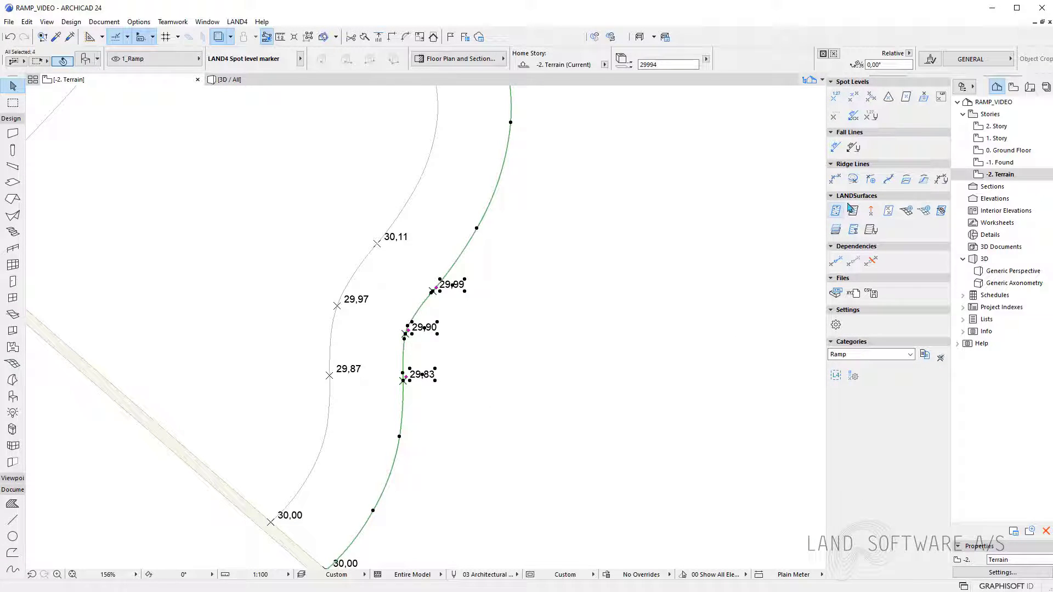
pyautogui.moveTo(872, 179)
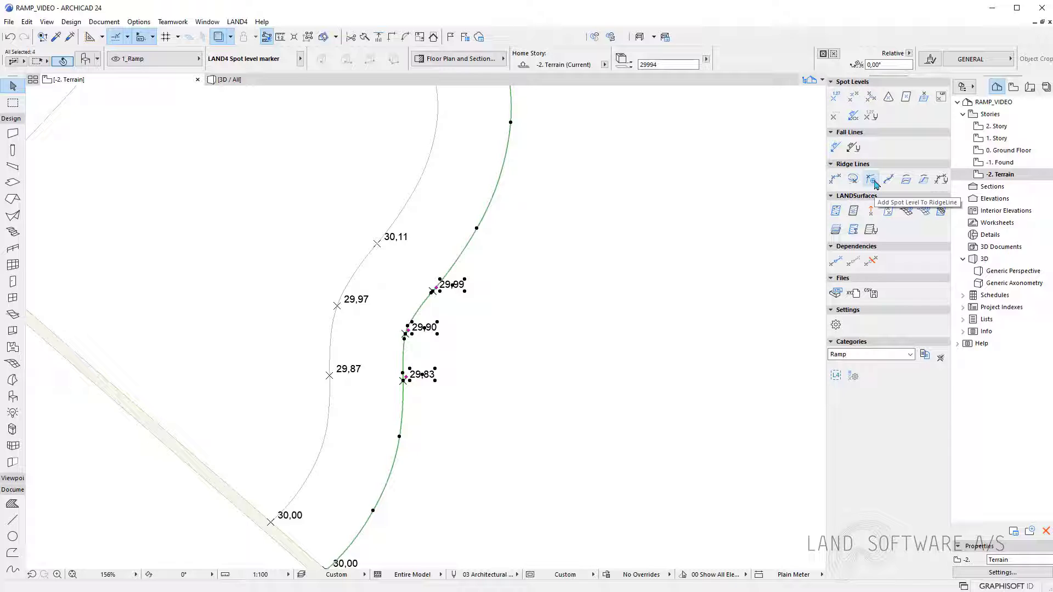
pyautogui.moveTo(724, 187)
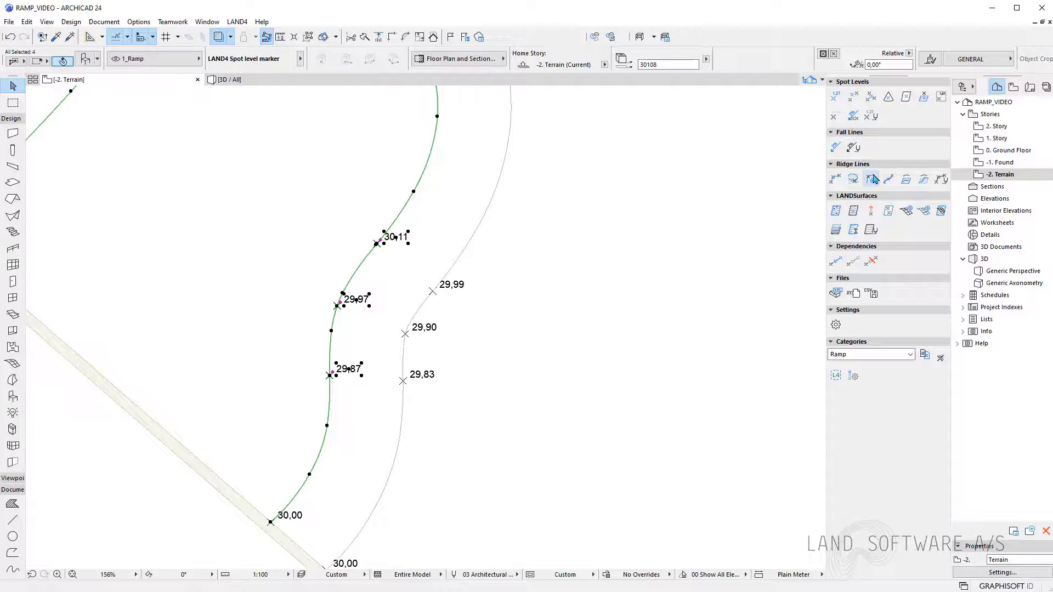
pyautogui.click(721, 189)
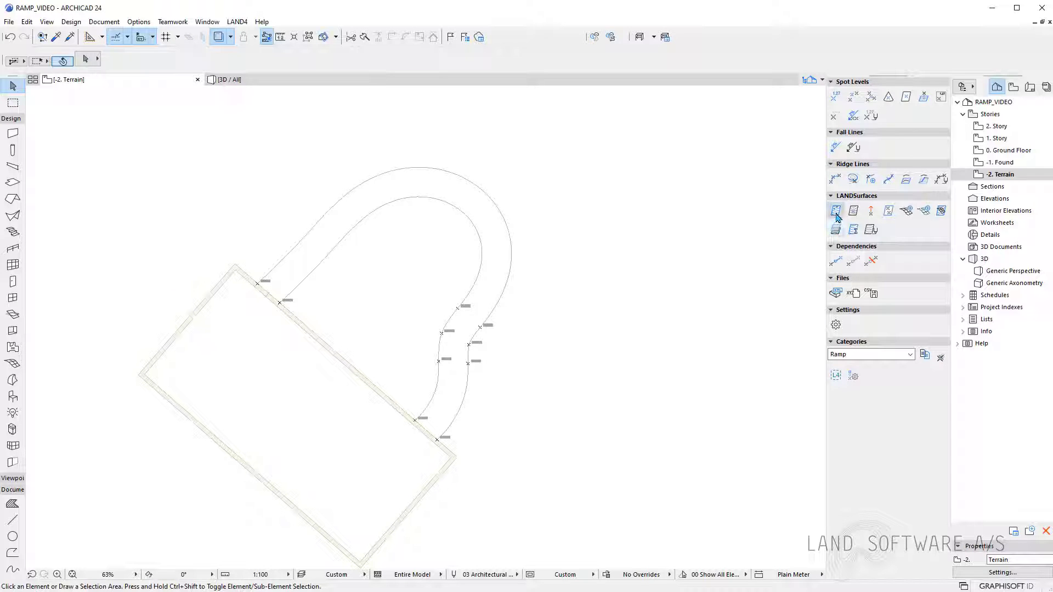
# Create a LANDsurface from the selected ridge lines and spot levels and zoom in on it.
pyautogui.click(836, 211)
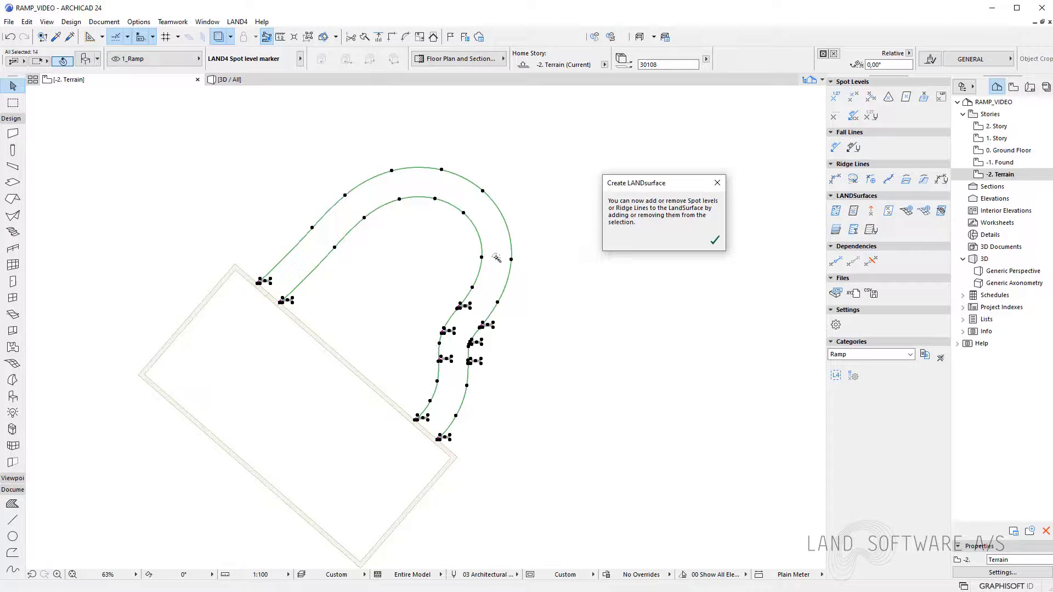
pyautogui.click(696, 241)
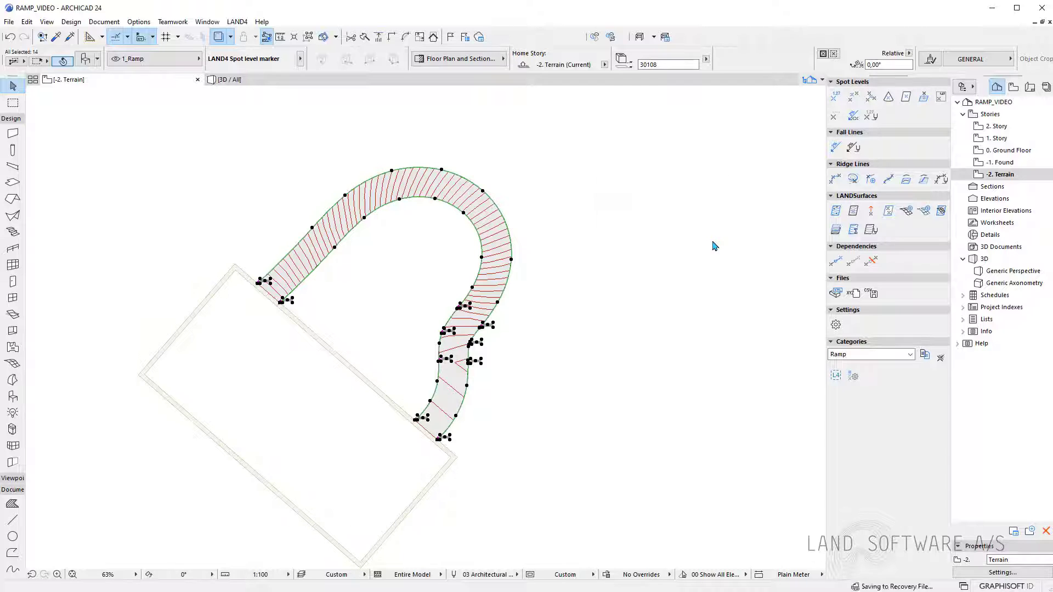
pyautogui.press('Escape')
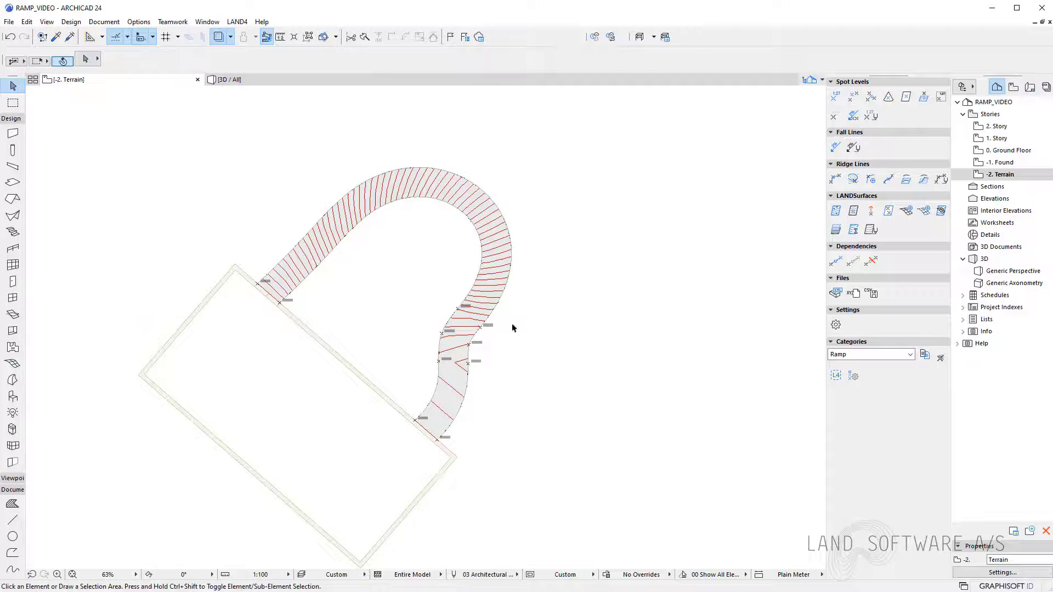
pyautogui.scroll(3)
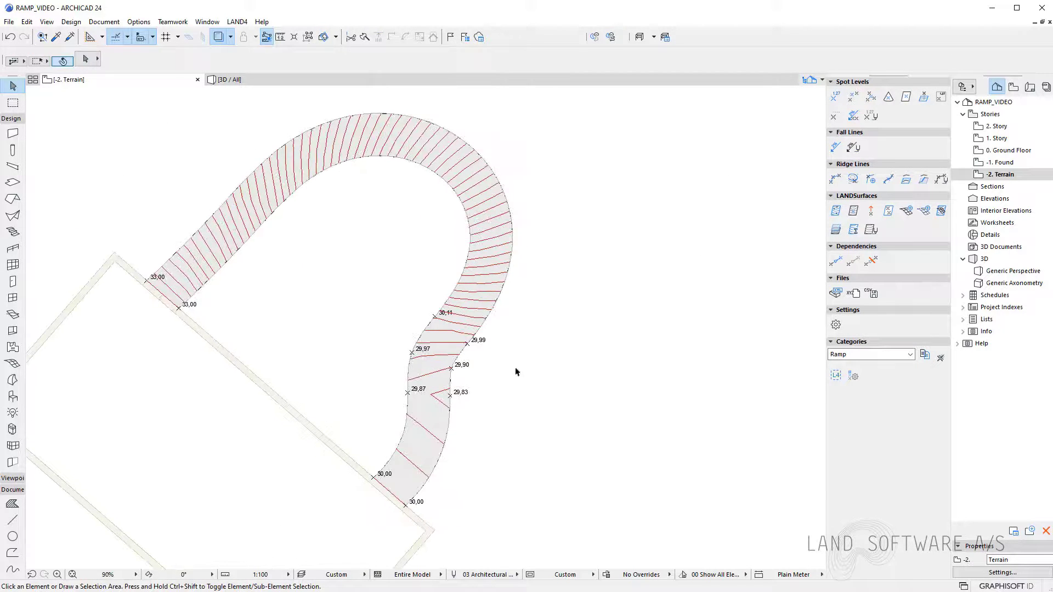
pyautogui.click(228, 79)
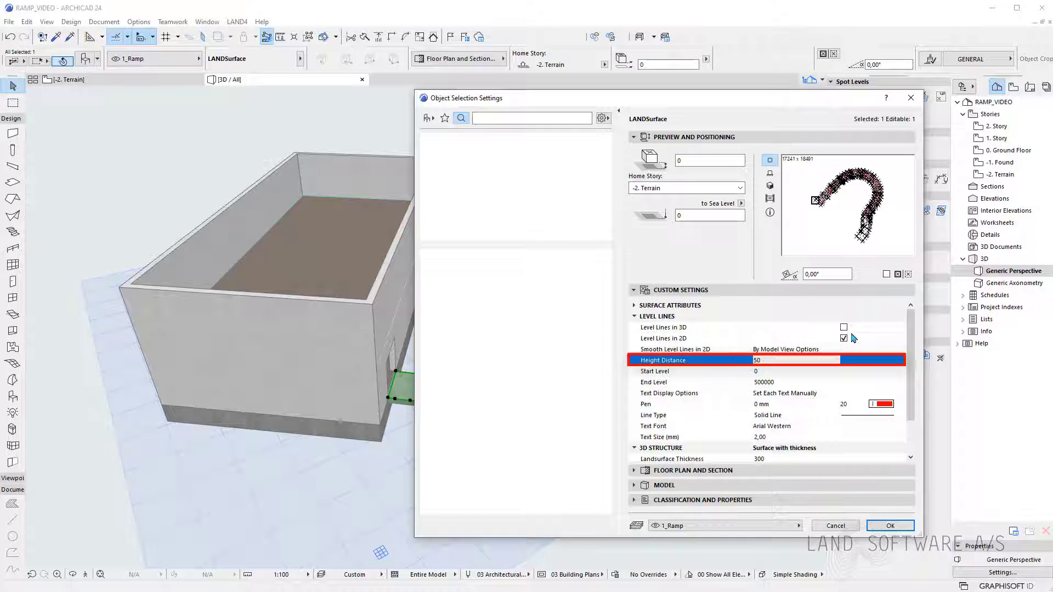
# Enable Level Lines in 3D in the LANDsurface settings and apply.
pyautogui.click(845, 328)
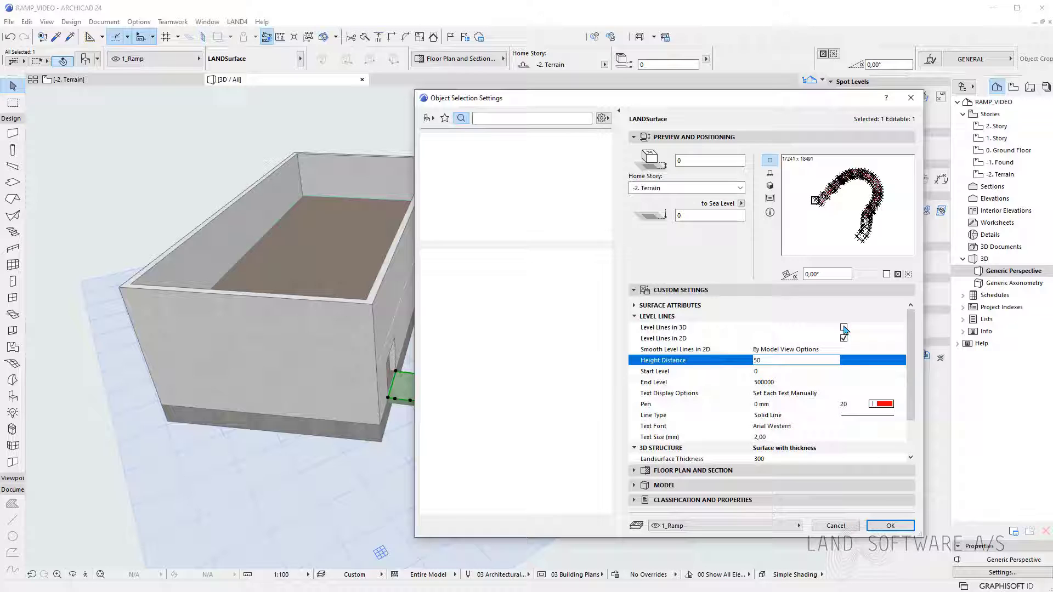
pyautogui.click(890, 526)
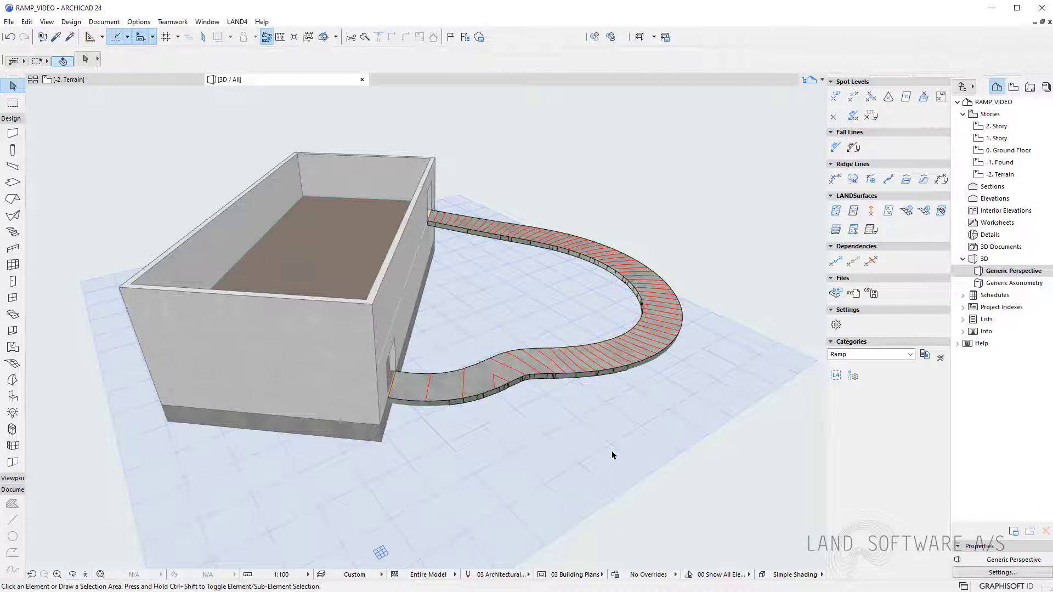